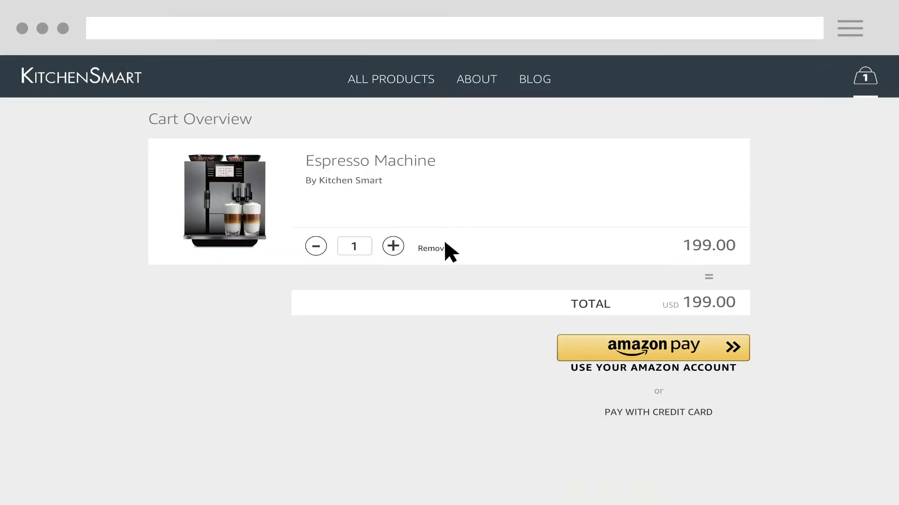
mouse_move(490, 270)
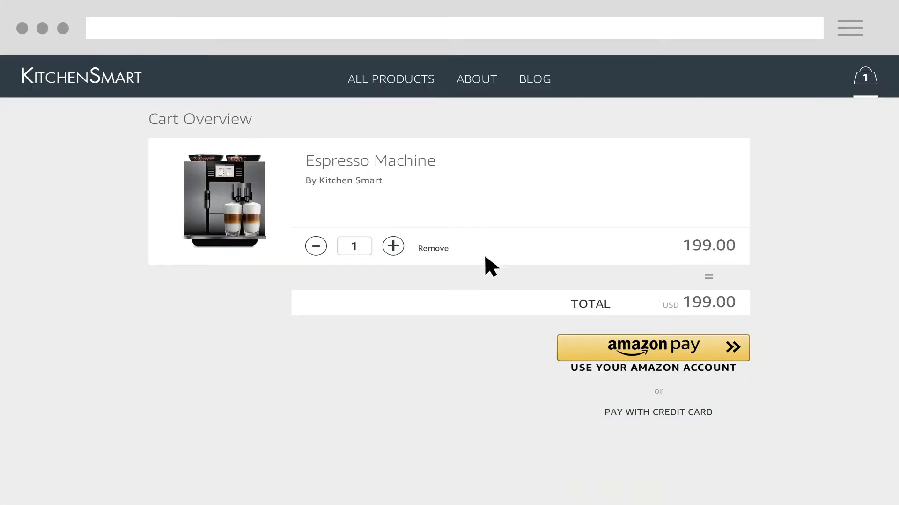
- Pay the espresso machine cart with Amazon Pay, continue to checkout review and place the 199.00 order
click(652, 346)
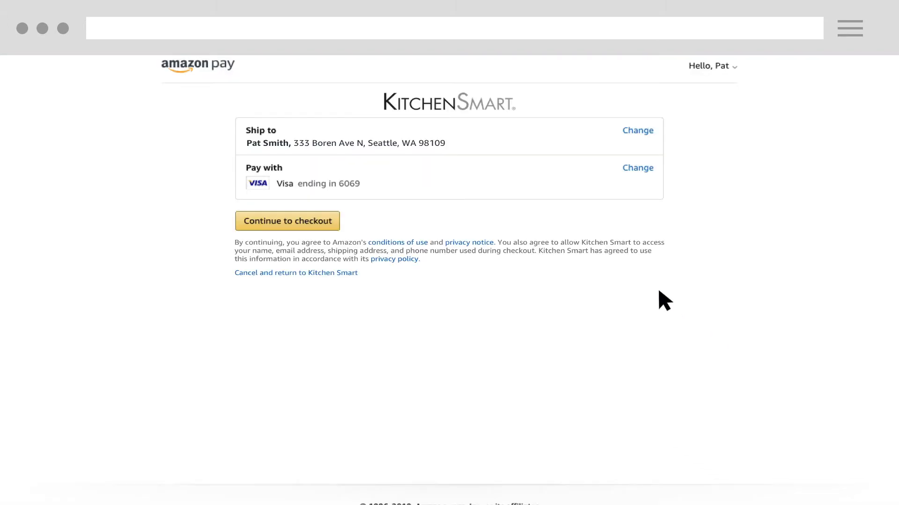
mouse_move(409, 180)
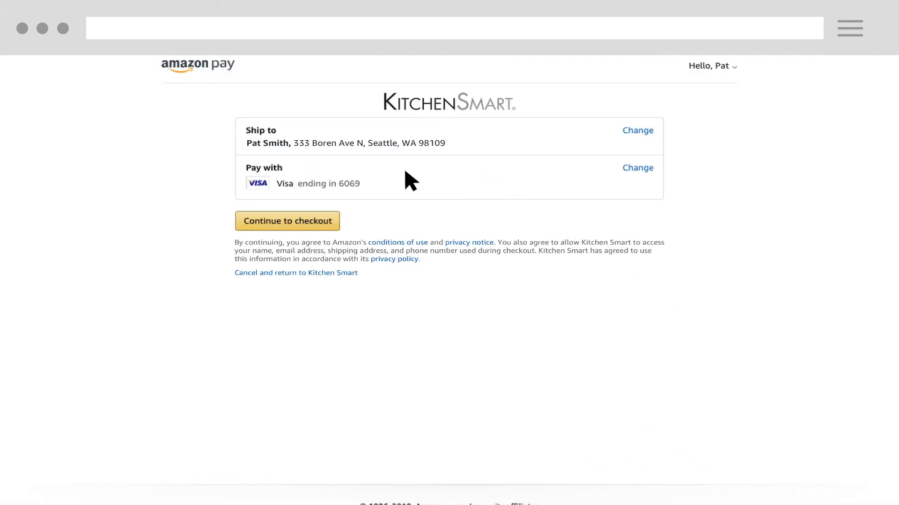
mouse_move(335, 219)
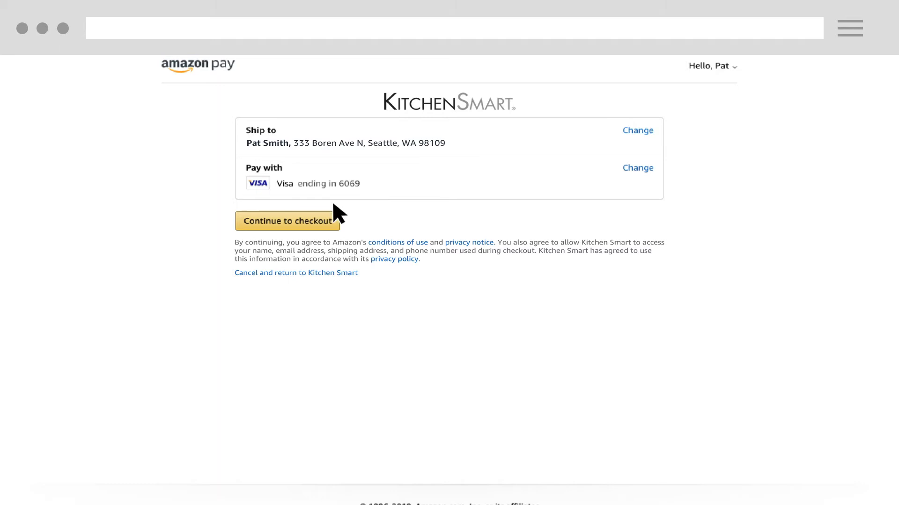
click(288, 221)
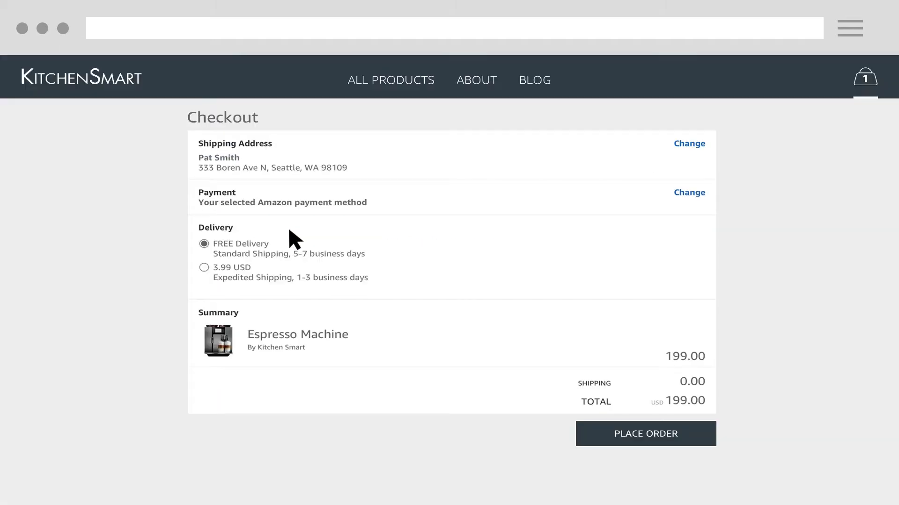
click(645, 433)
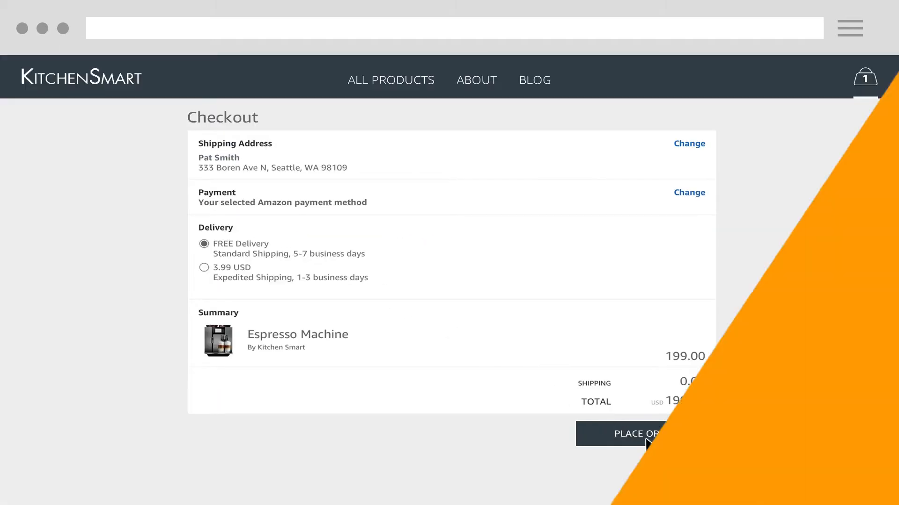
click(636, 433)
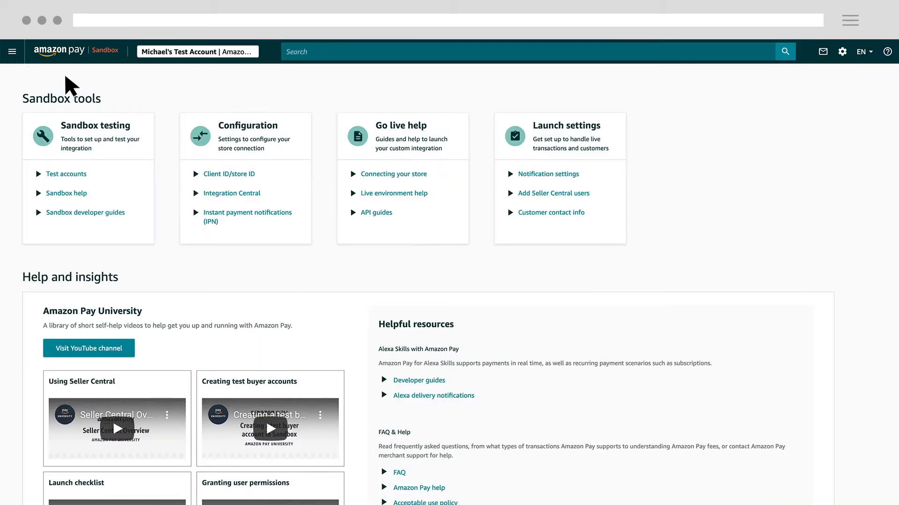
- Get Integration Central instructions for Self-developed One-time Payments via the Integration menu
click(11, 50)
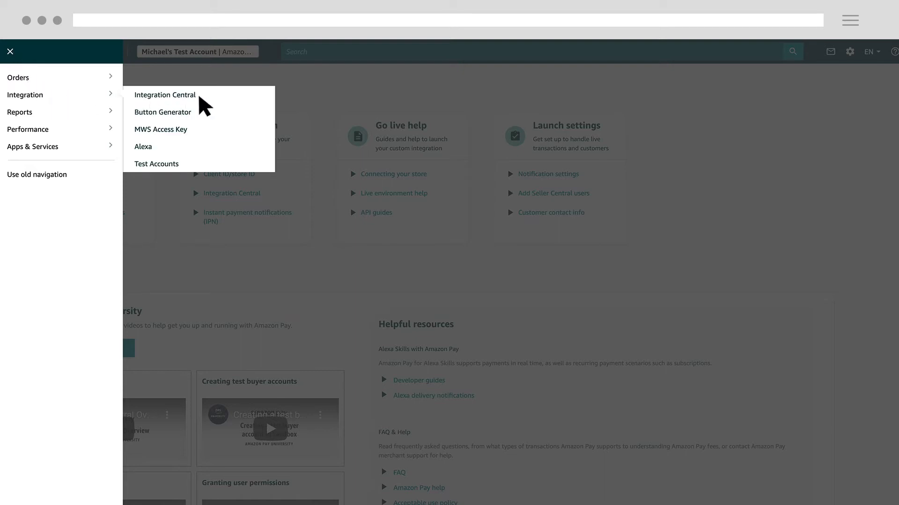
click(164, 94)
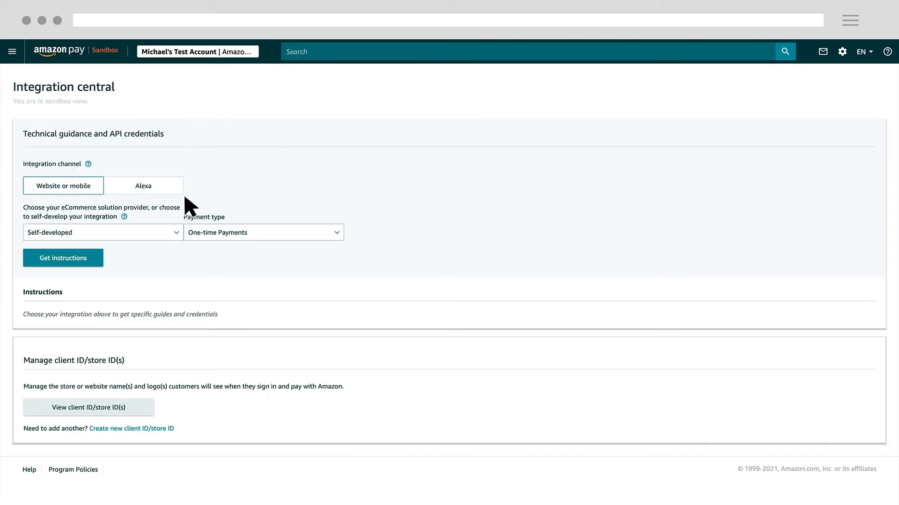
click(103, 232)
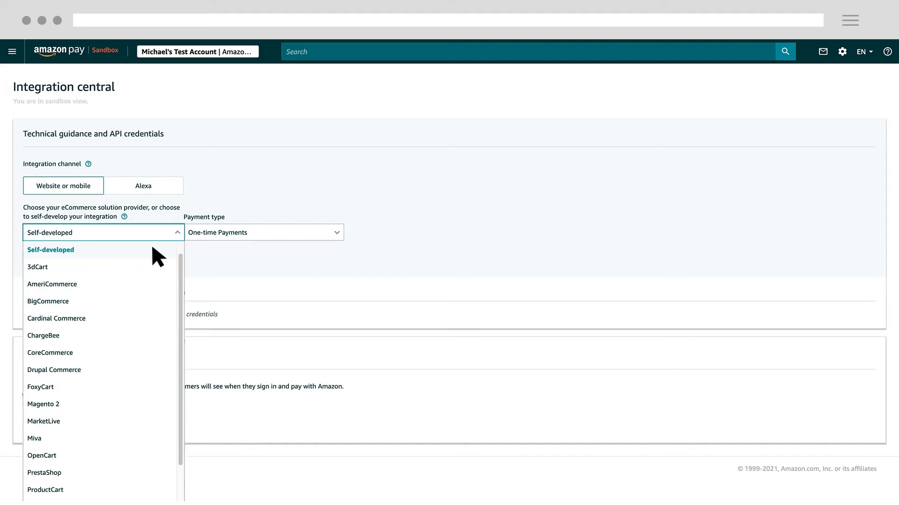
click(50, 249)
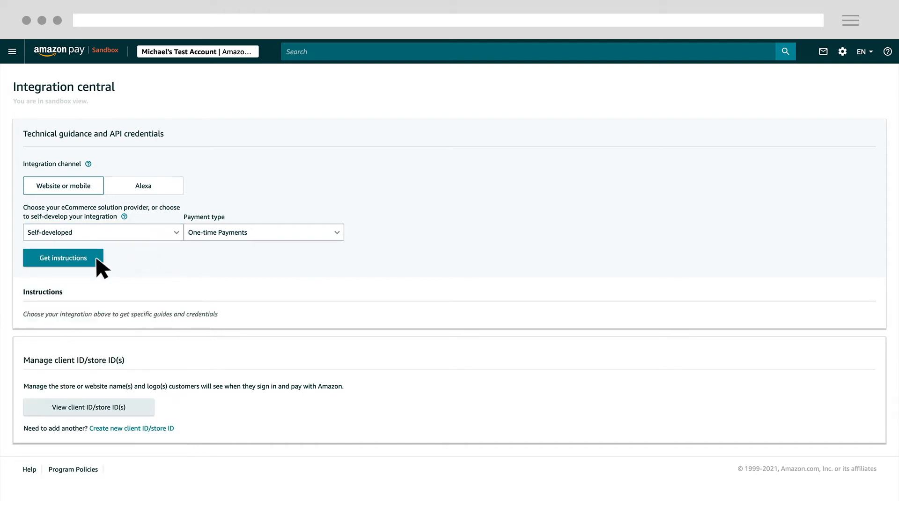
click(62, 259)
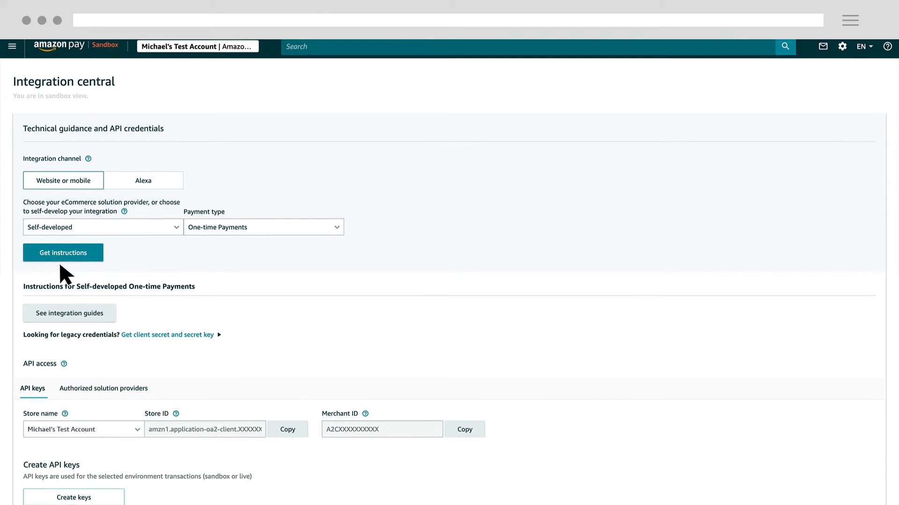
scroll(down, 3)
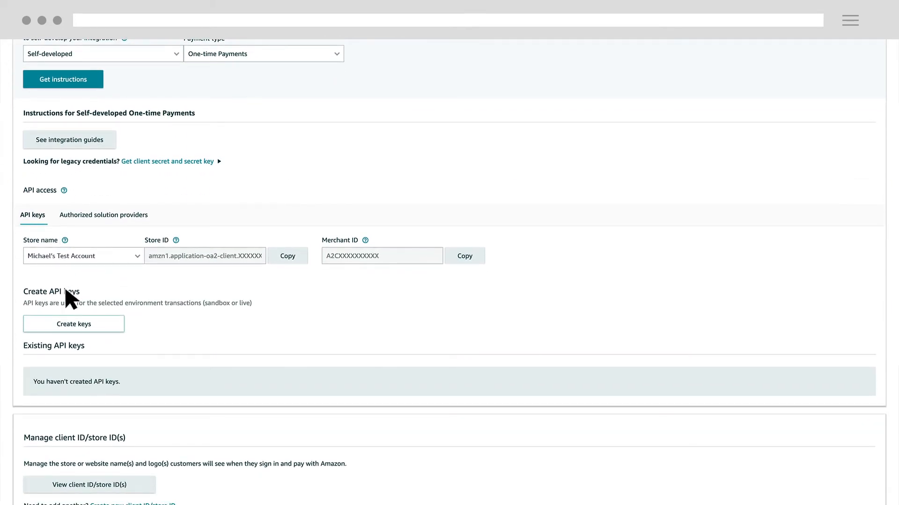
mouse_move(79, 338)
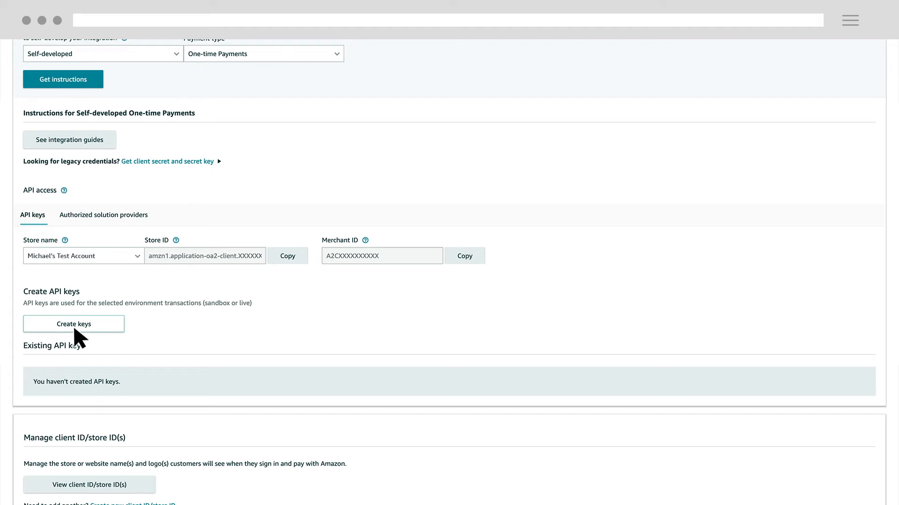
- Generate new sandbox API credentials named 'Test Keys' and save the private key .pem file
click(73, 324)
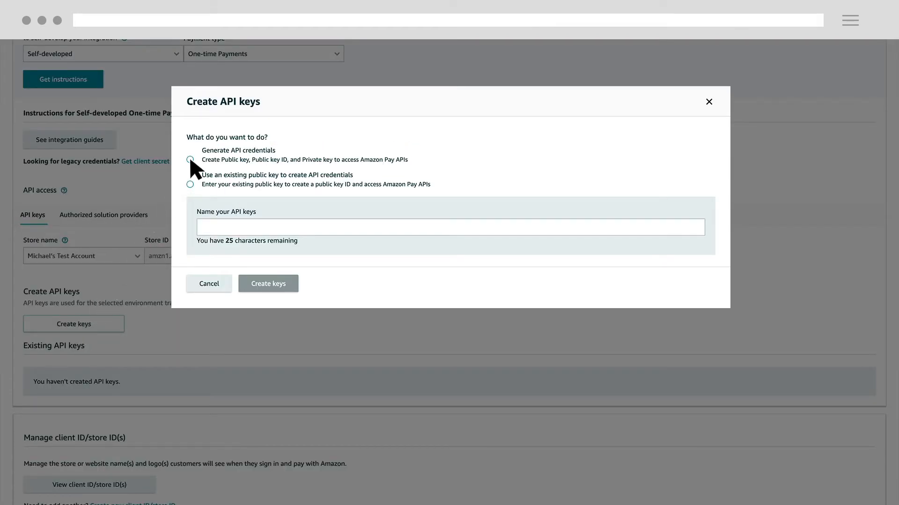
click(190, 159)
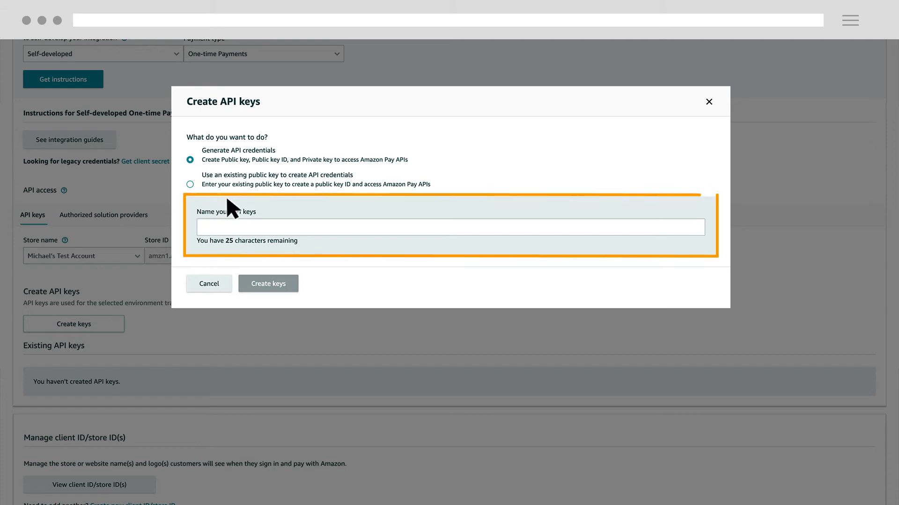
text(Test Keys)
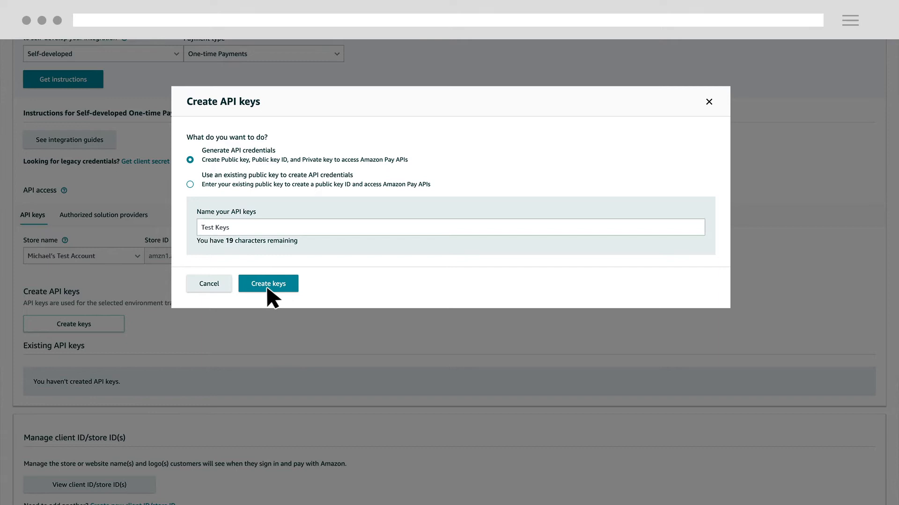
click(268, 283)
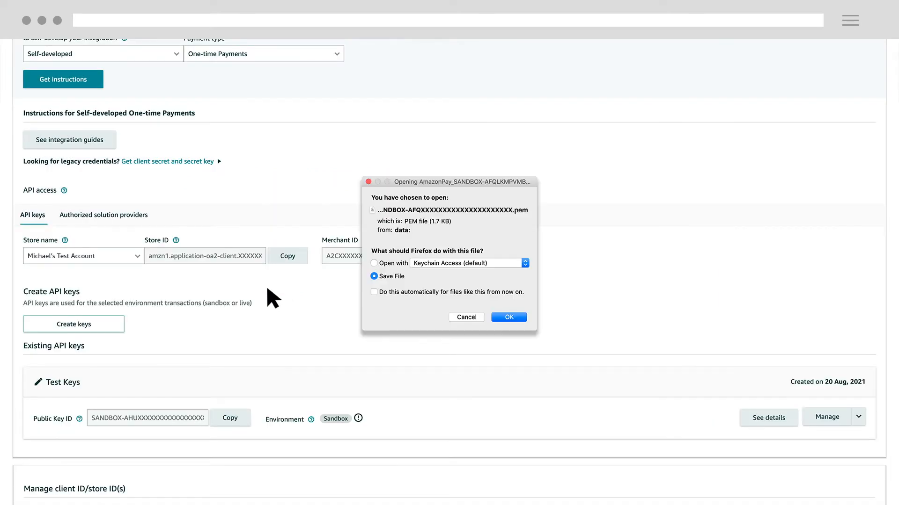
mouse_move(280, 299)
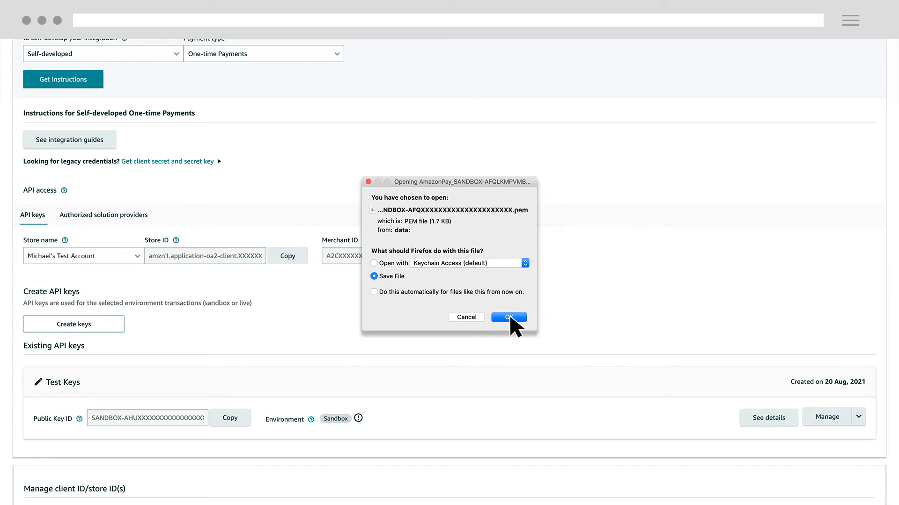
click(507, 318)
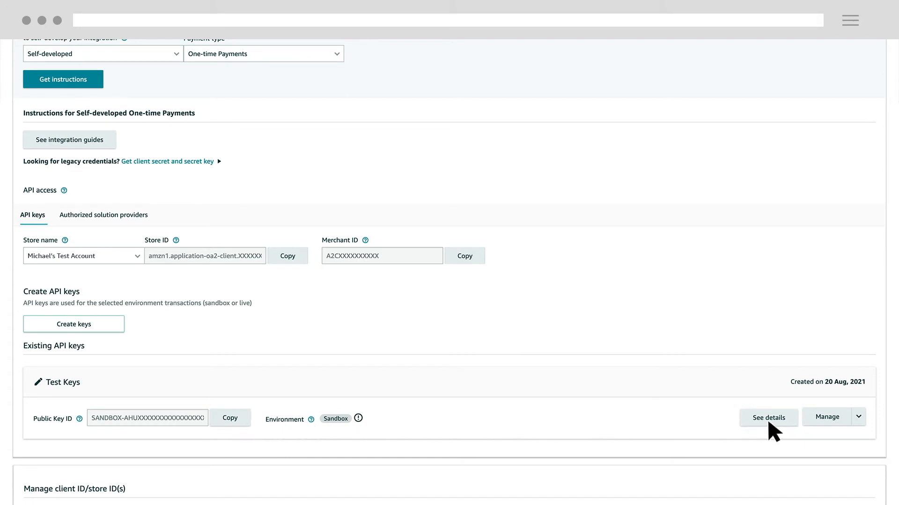
- View the Test Keys details showing the JSON configuration with store, public key and merchant IDs
click(767, 417)
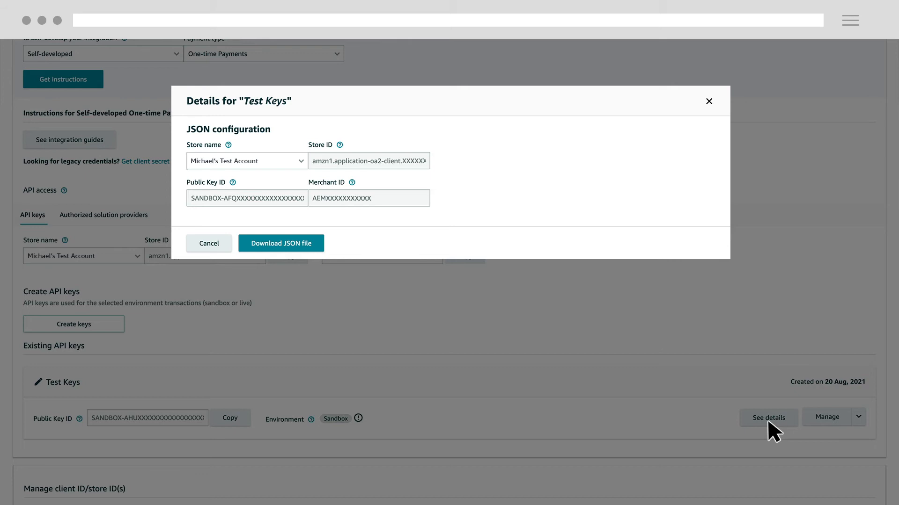
click(281, 243)
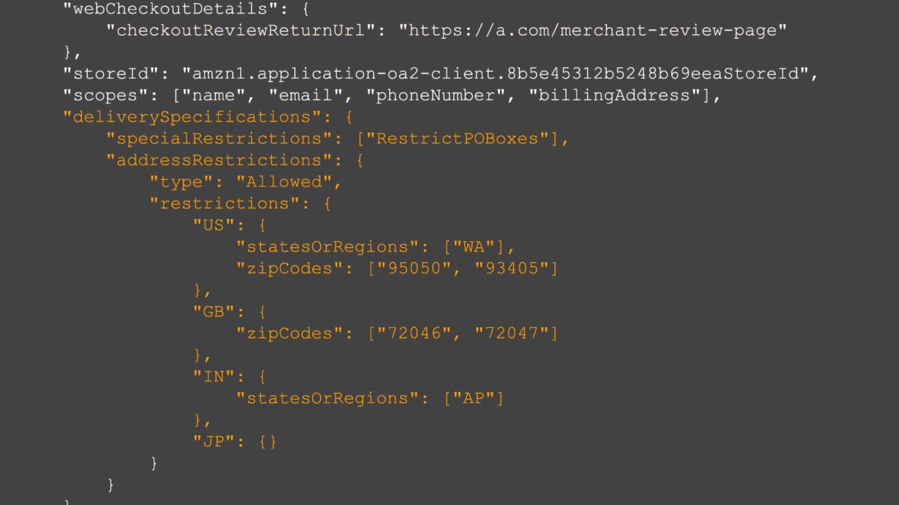
scroll(down, 3)
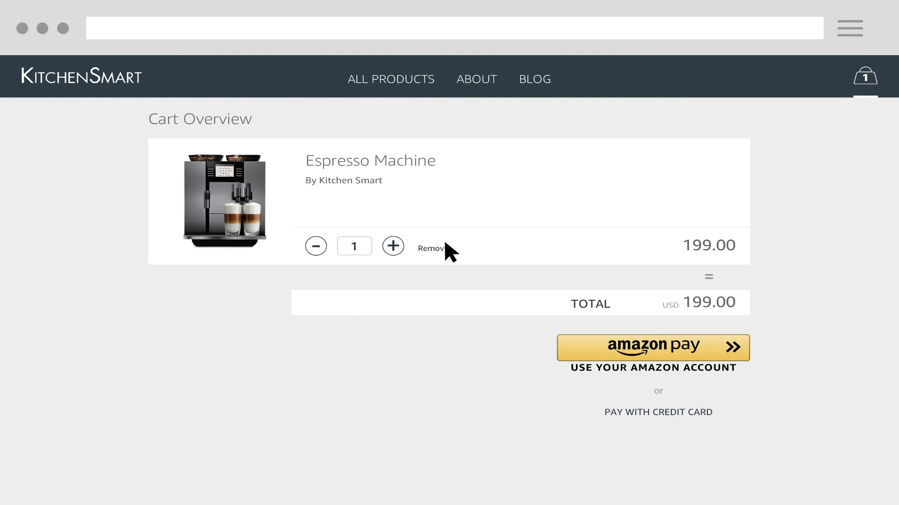
mouse_move(635, 320)
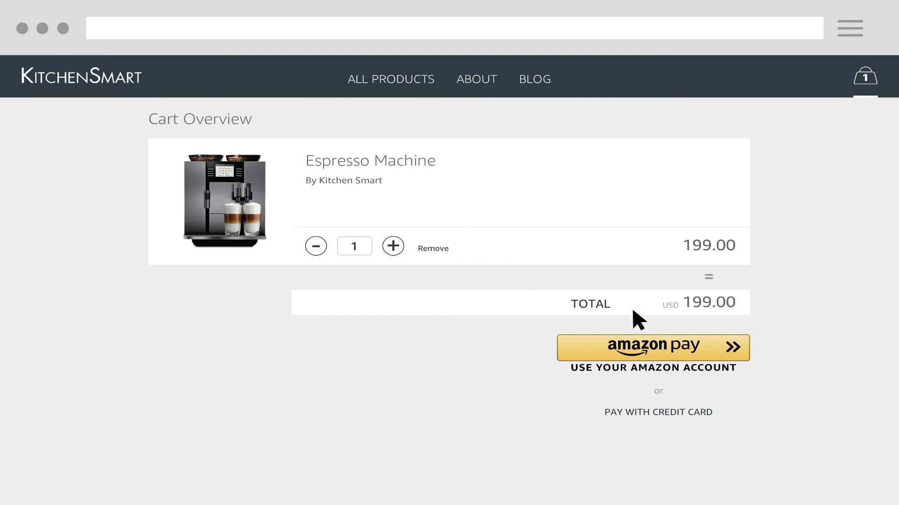
- Pay for the KitchenSmart cart with an Amazon account, reaching the Amazon Pay hosted page
click(652, 347)
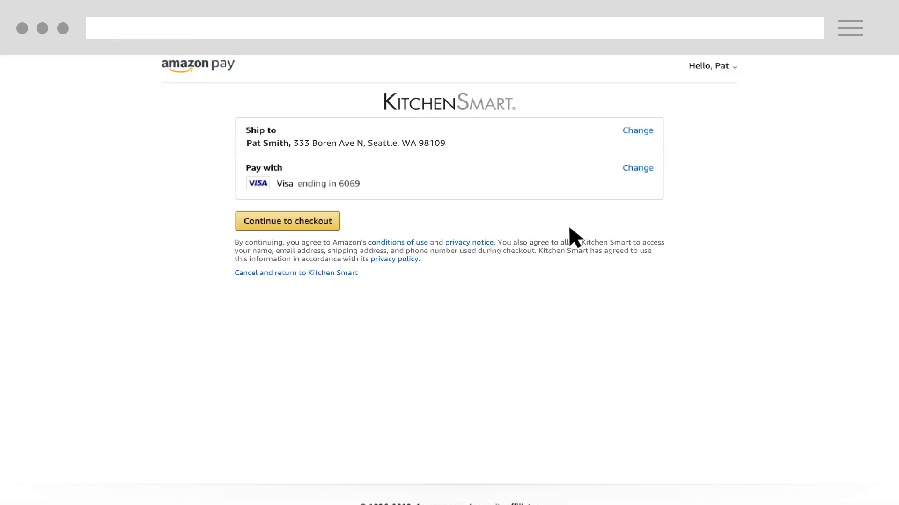
mouse_move(456, 152)
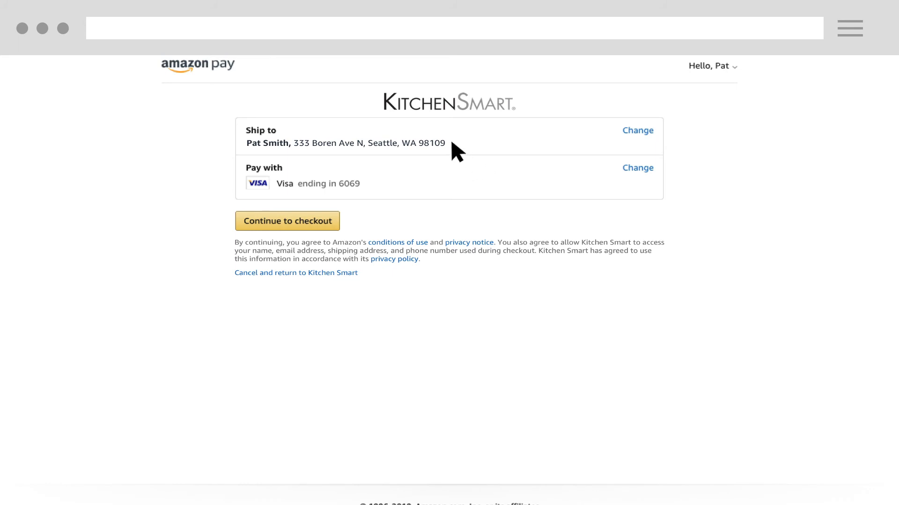
mouse_move(369, 194)
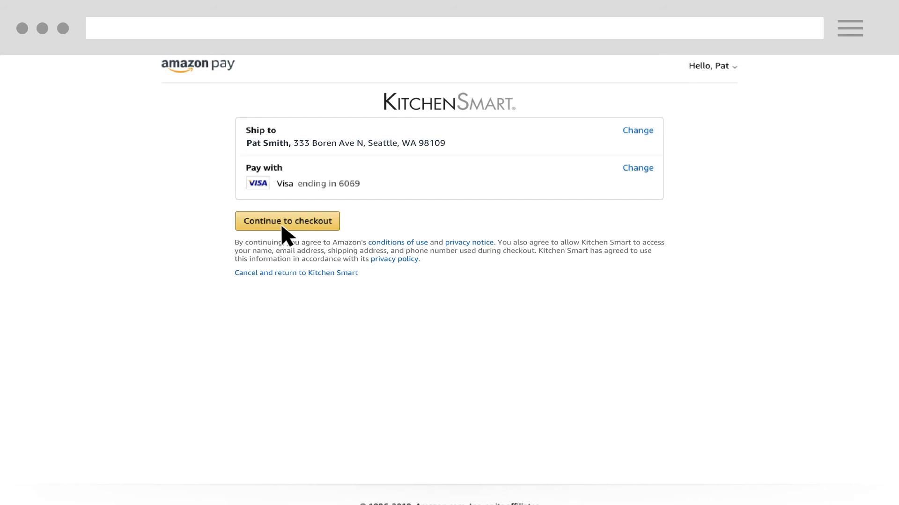
- Continue to the checkout review and place the espresso machine order
click(287, 221)
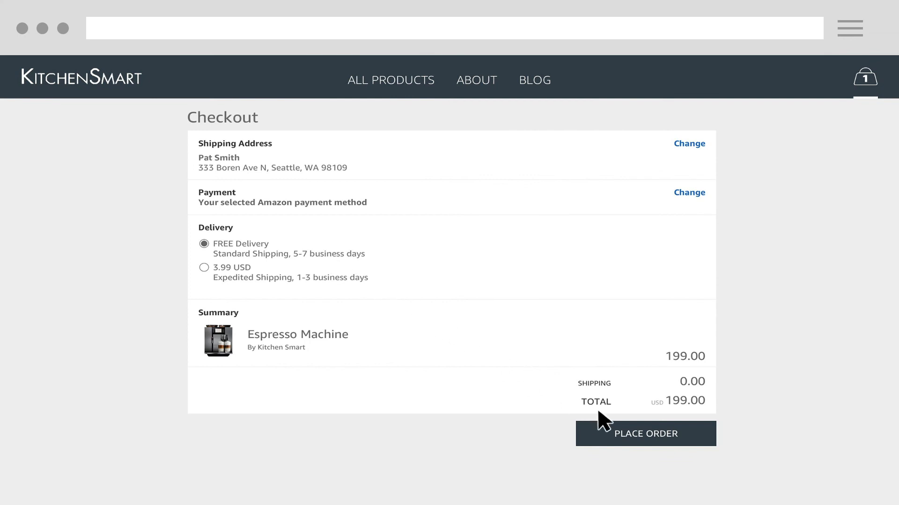
click(644, 433)
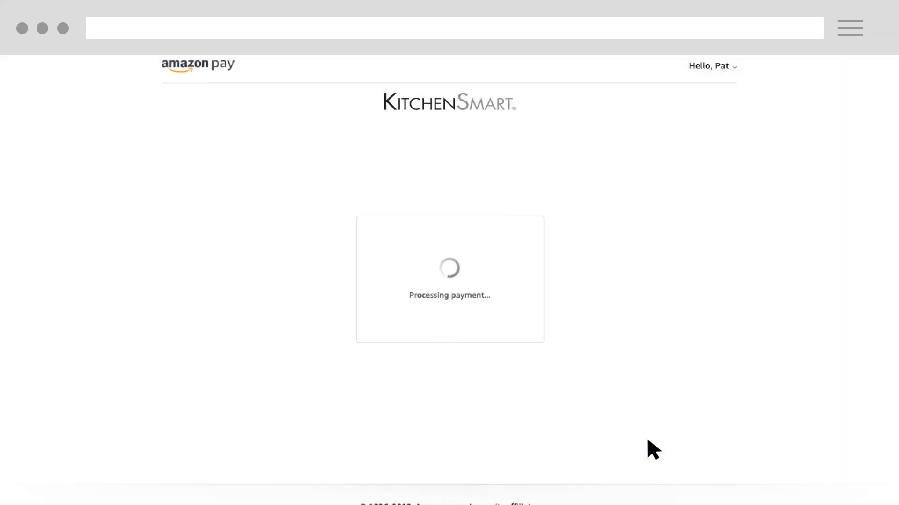